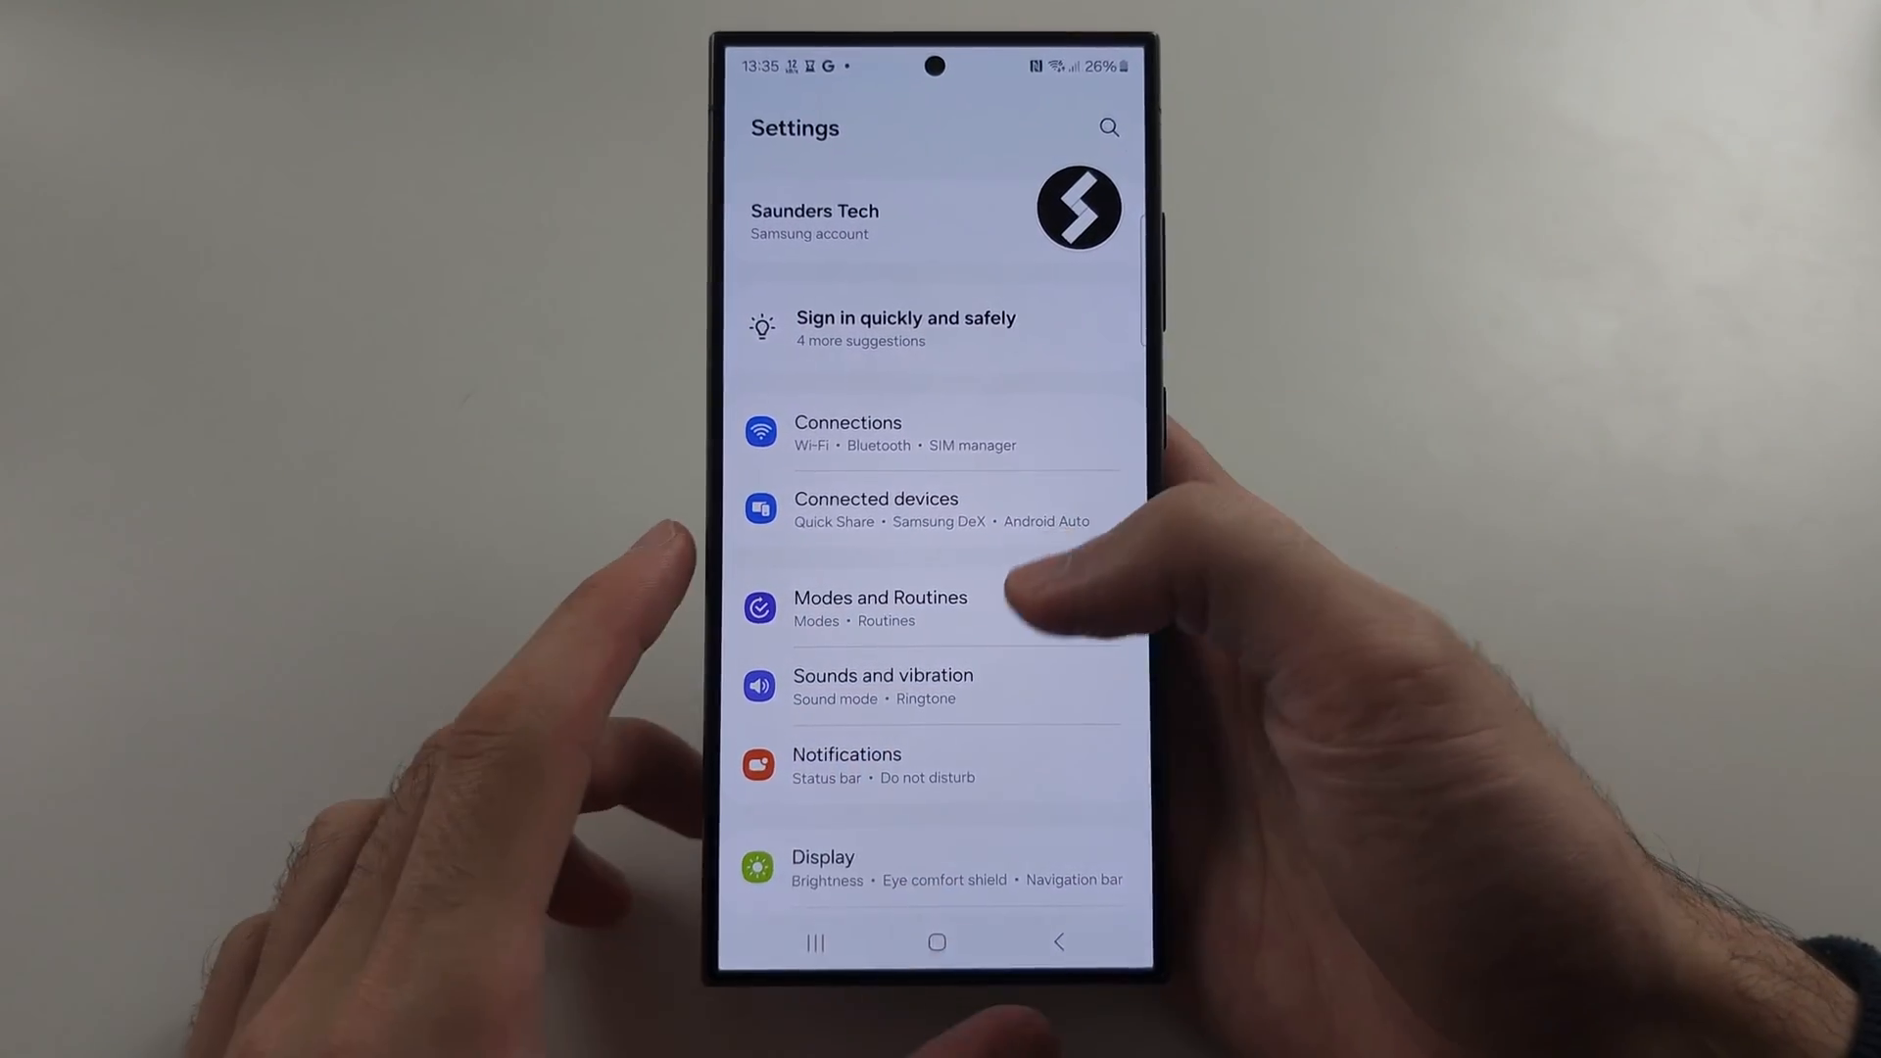
Reach Software information and tap Build number toward unlocking Developer options.
scroll(down, 3)
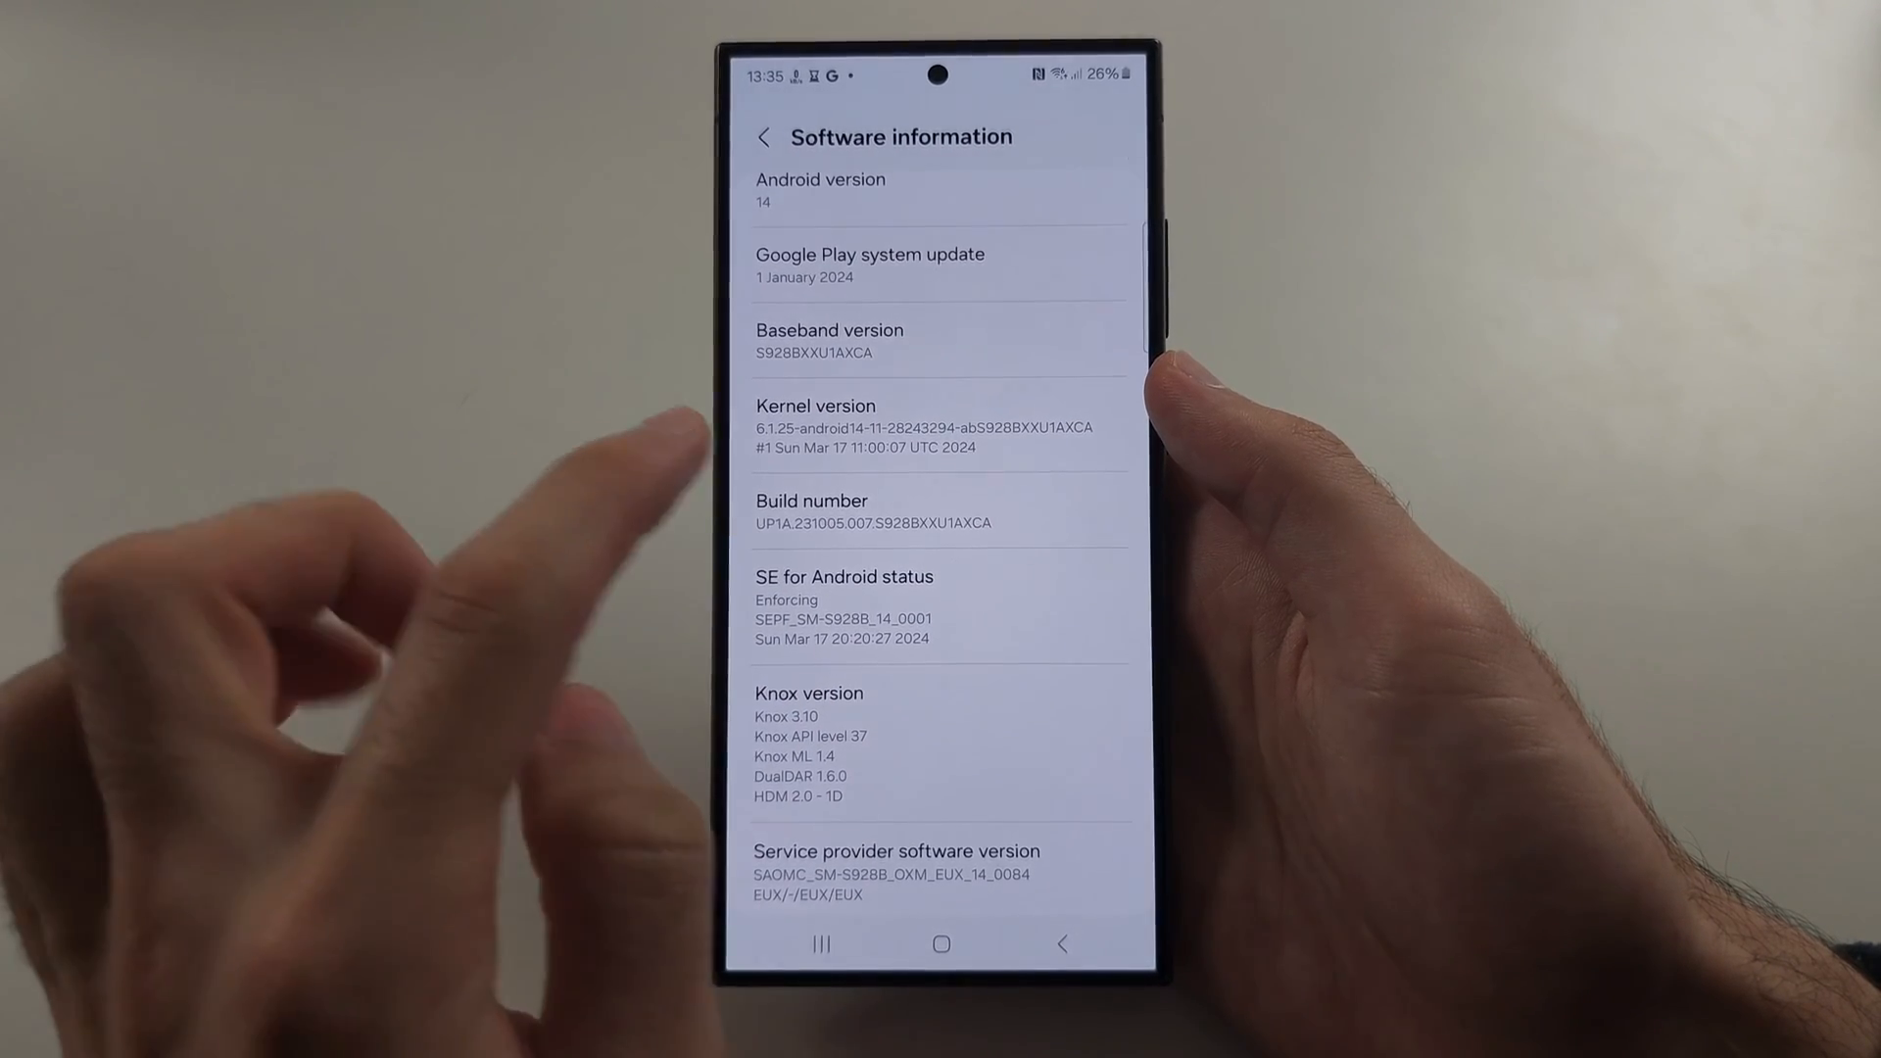
click(830, 515)
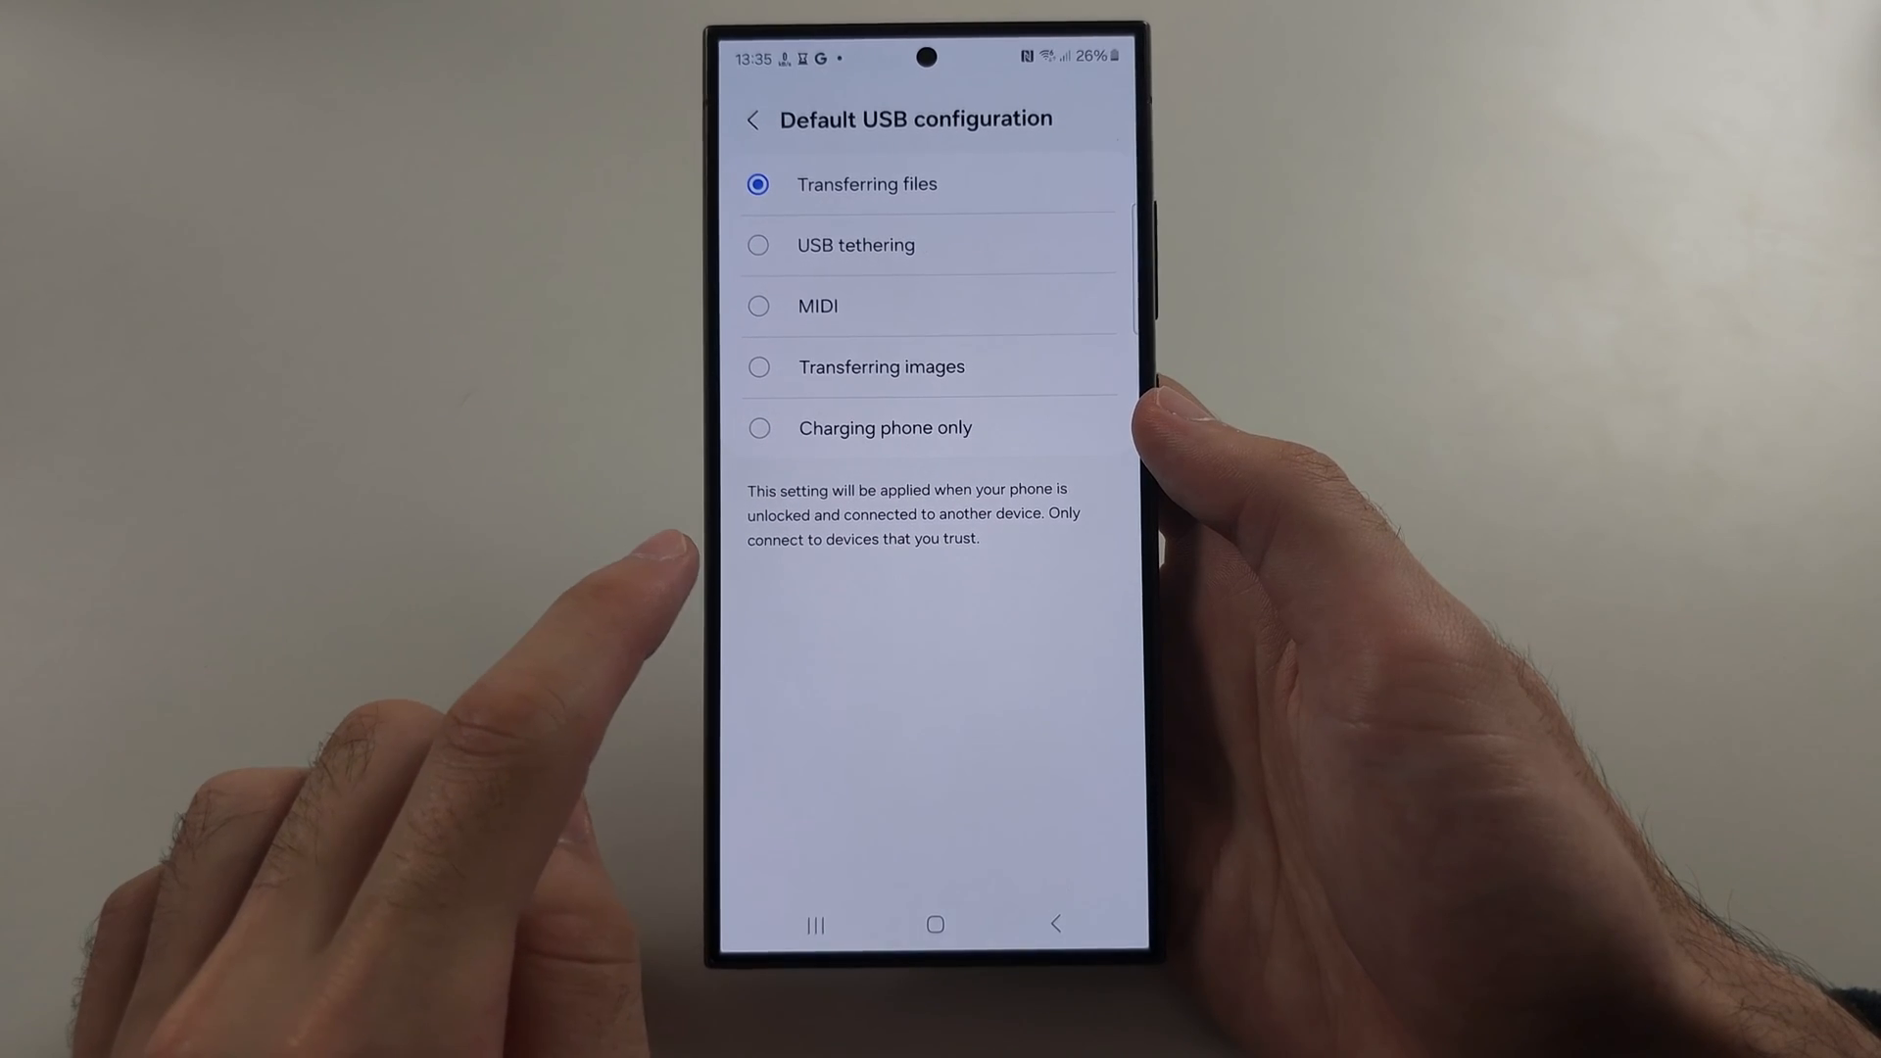
Choose USB tethering as the default USB configuration instead of Transferring files.
click(756, 245)
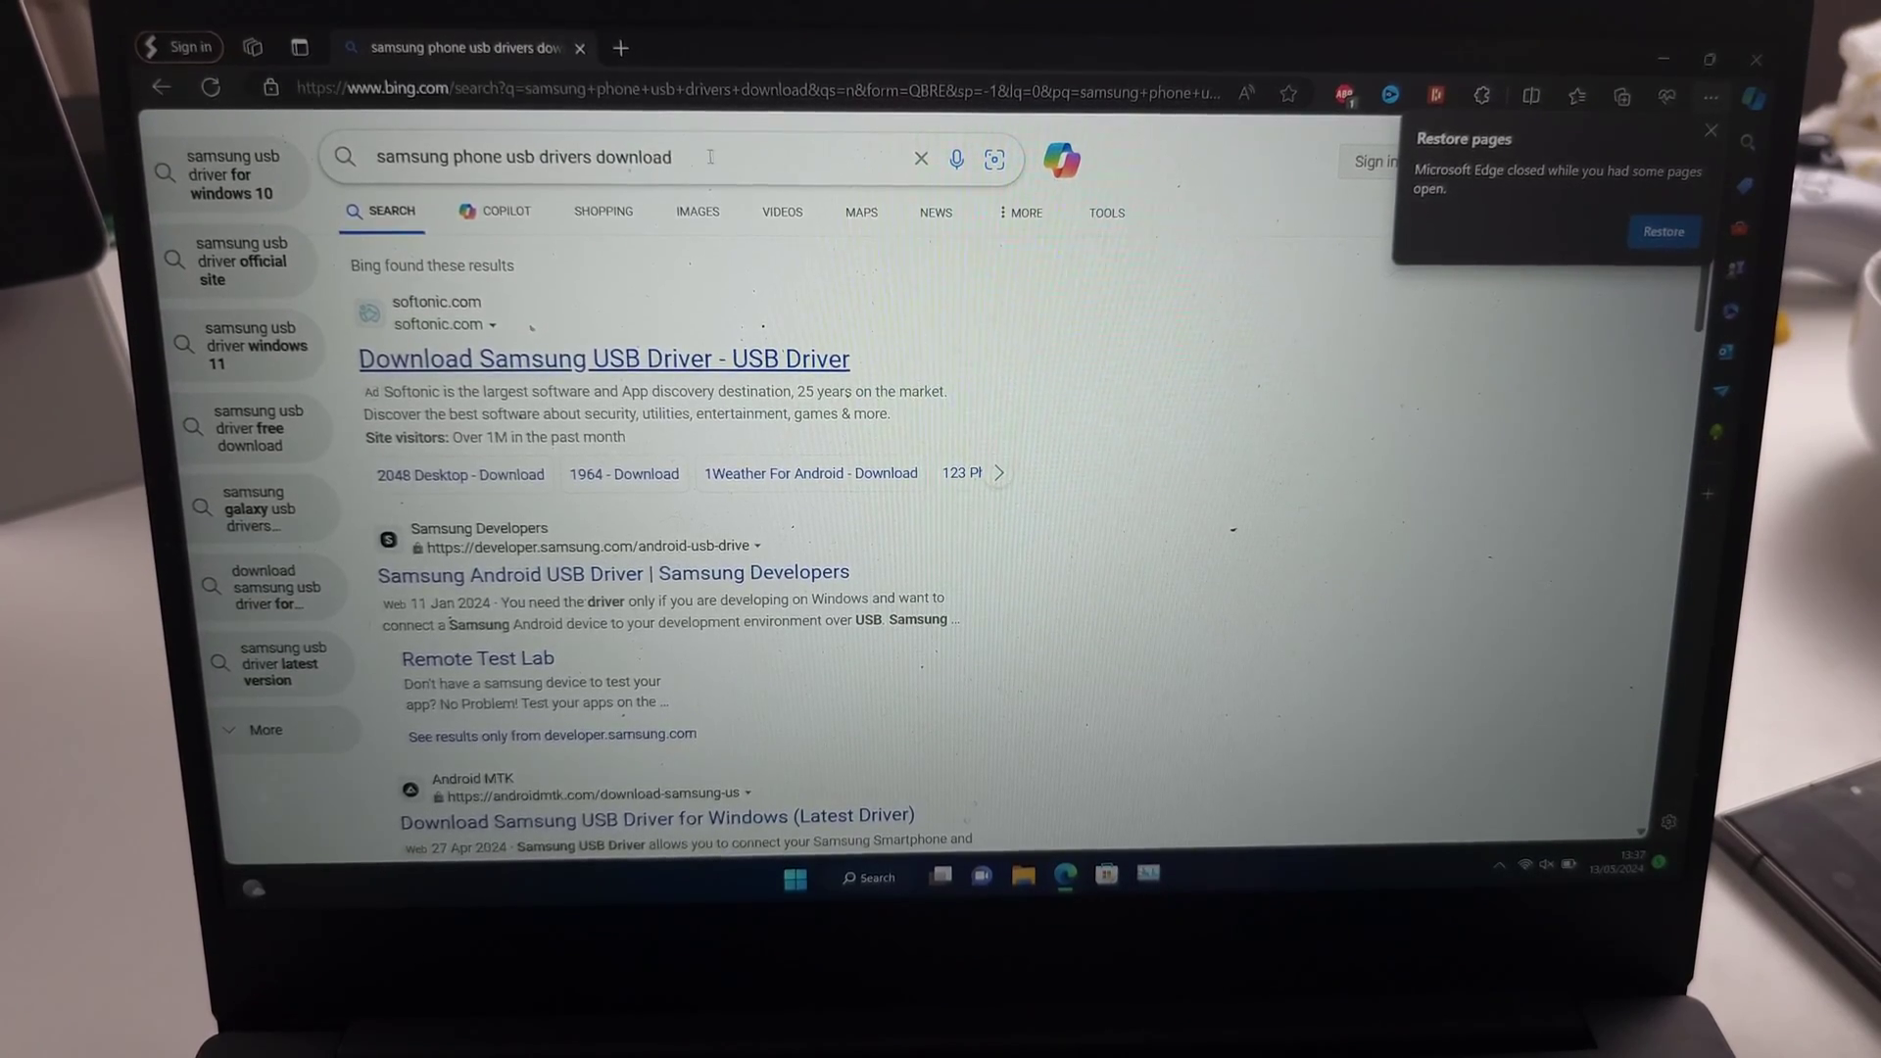
From the Bing results for samsung phone usb drivers download, go to the Samsung Developers Android USB Driver page.
click(521, 156)
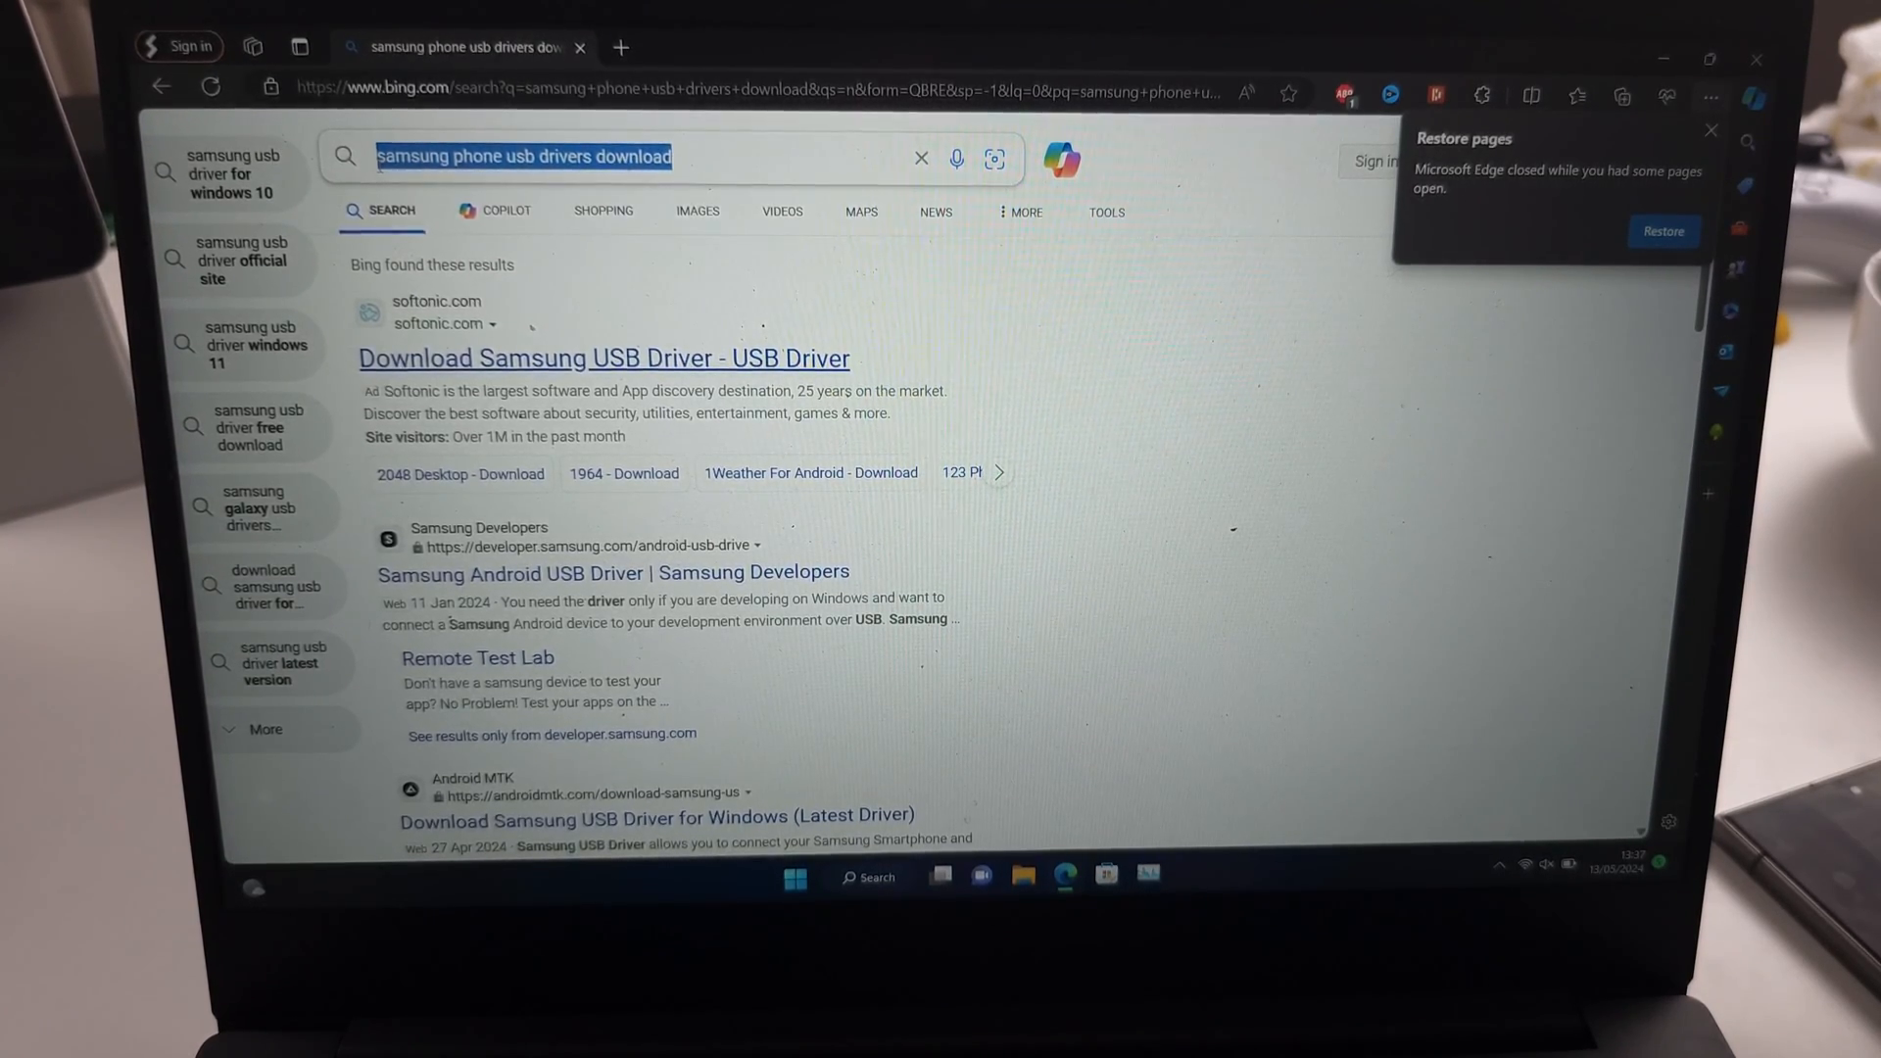
click(525, 157)
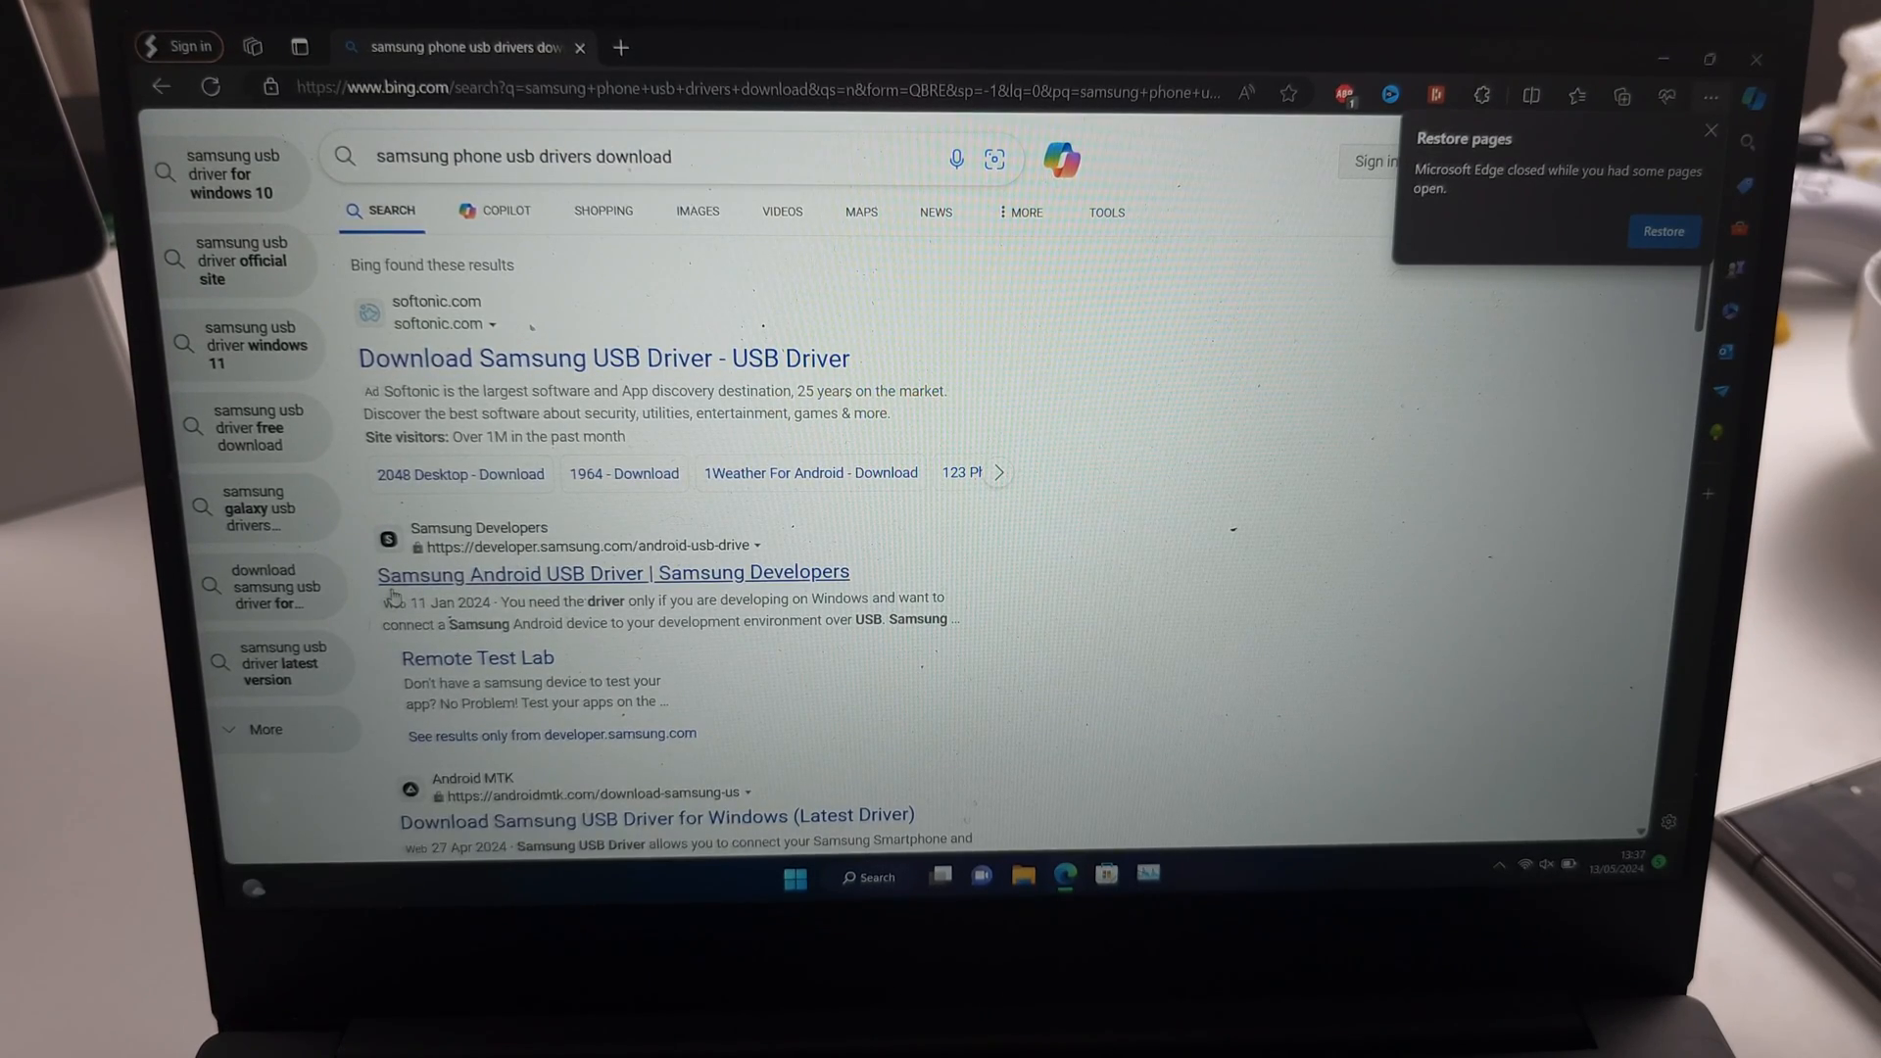
click(611, 572)
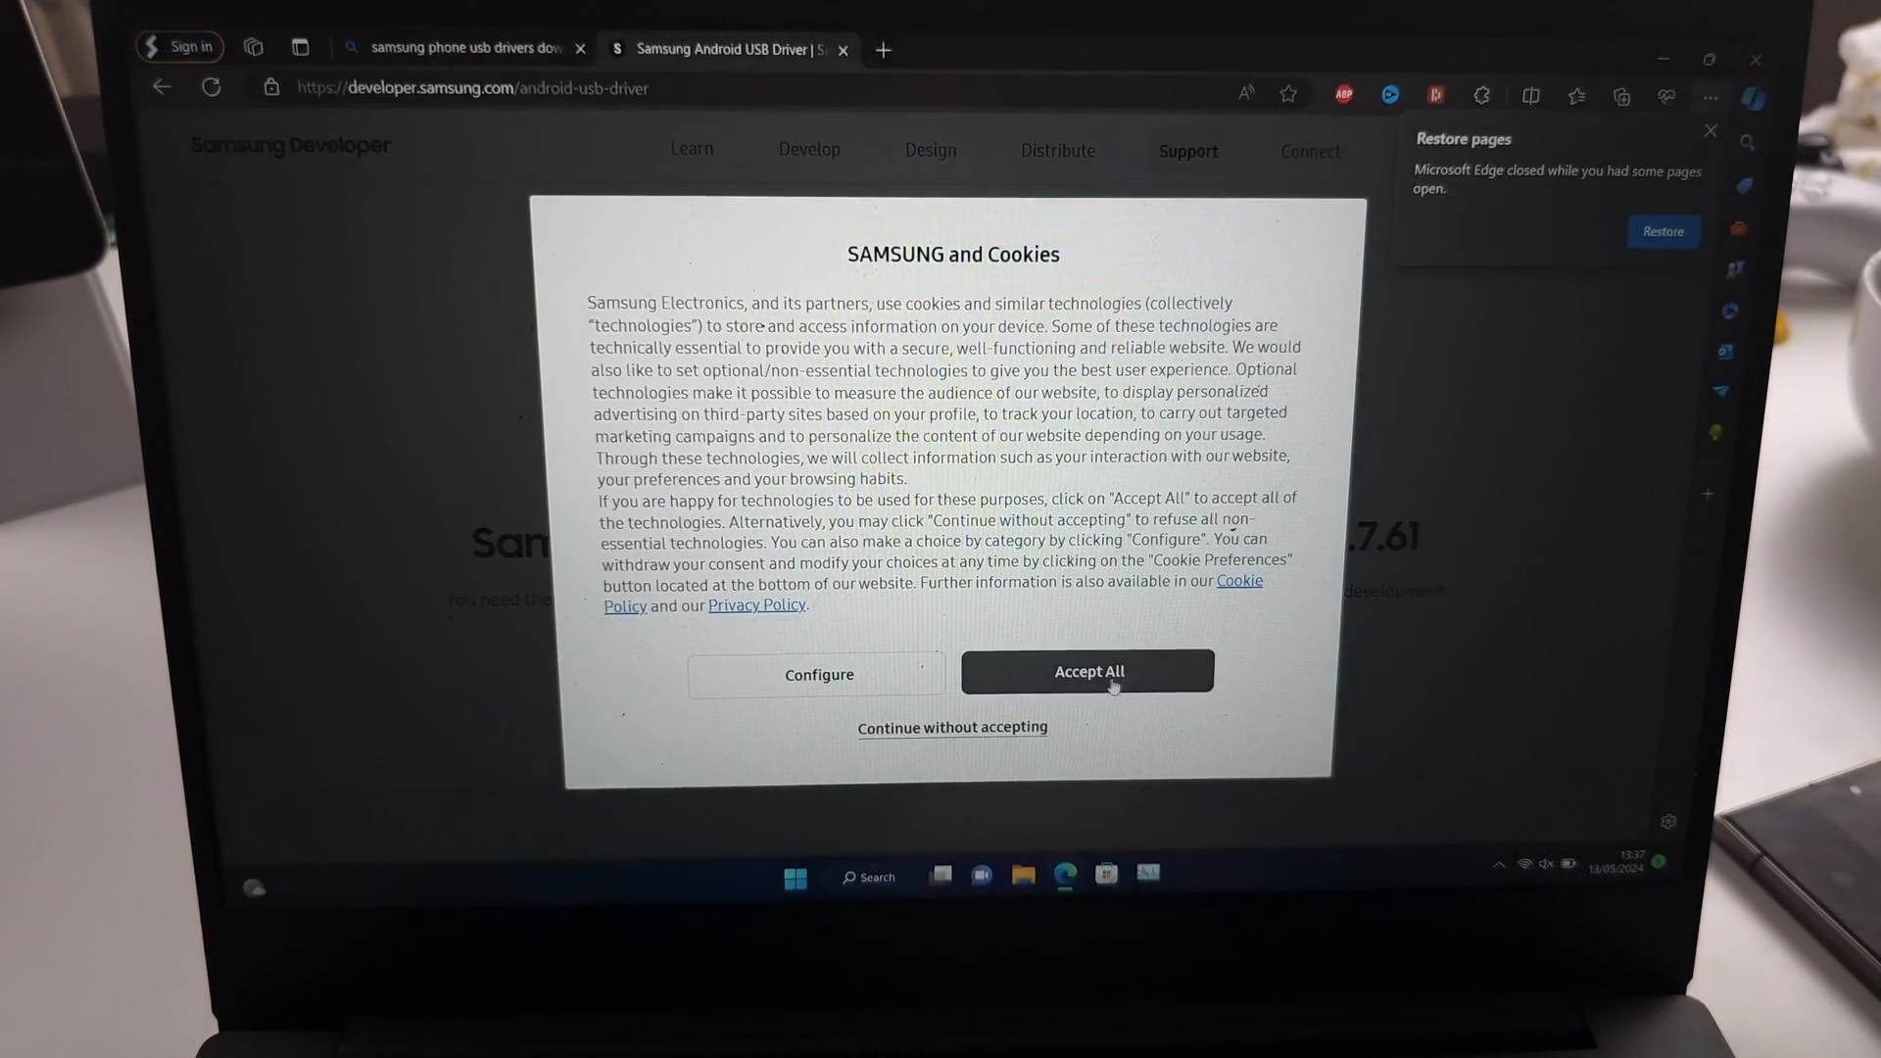
Accept the cookie notice and launch the downloaded Samsung Android USB Driver for Windows v1.7.61 installer.
click(1090, 670)
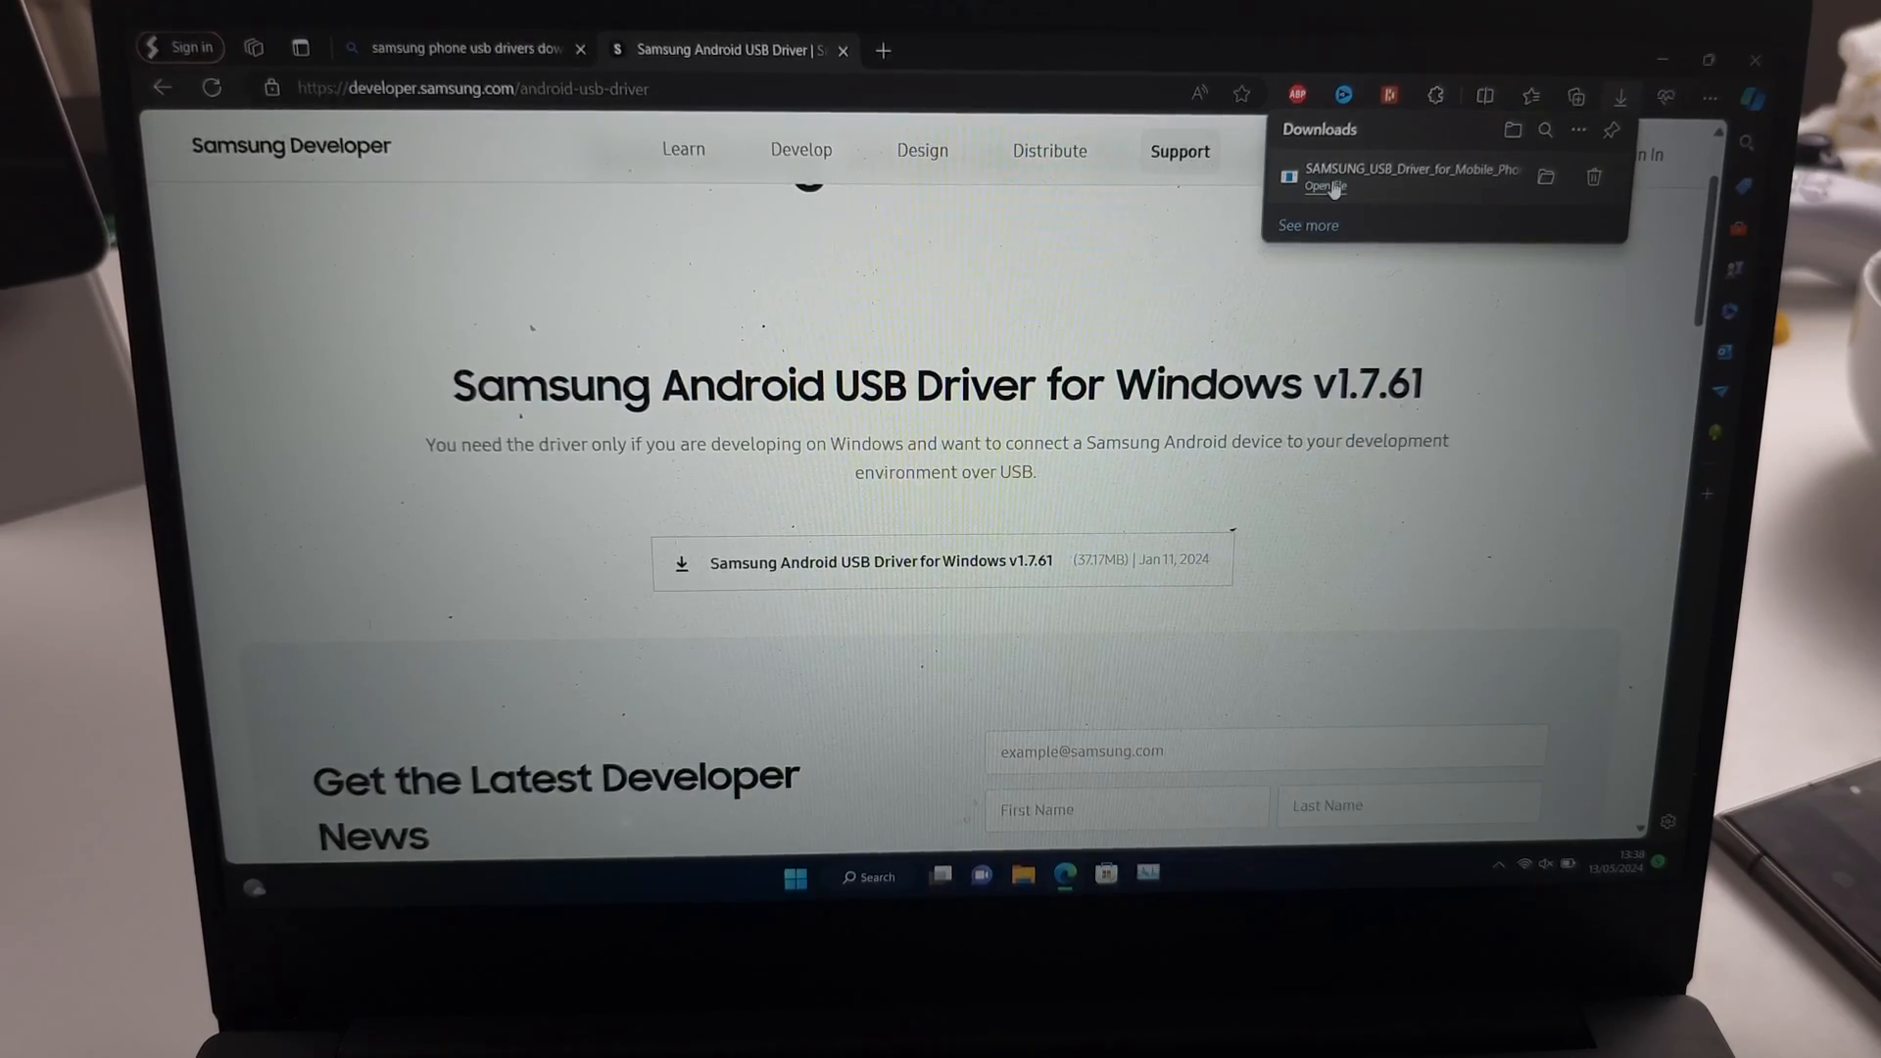
click(1325, 186)
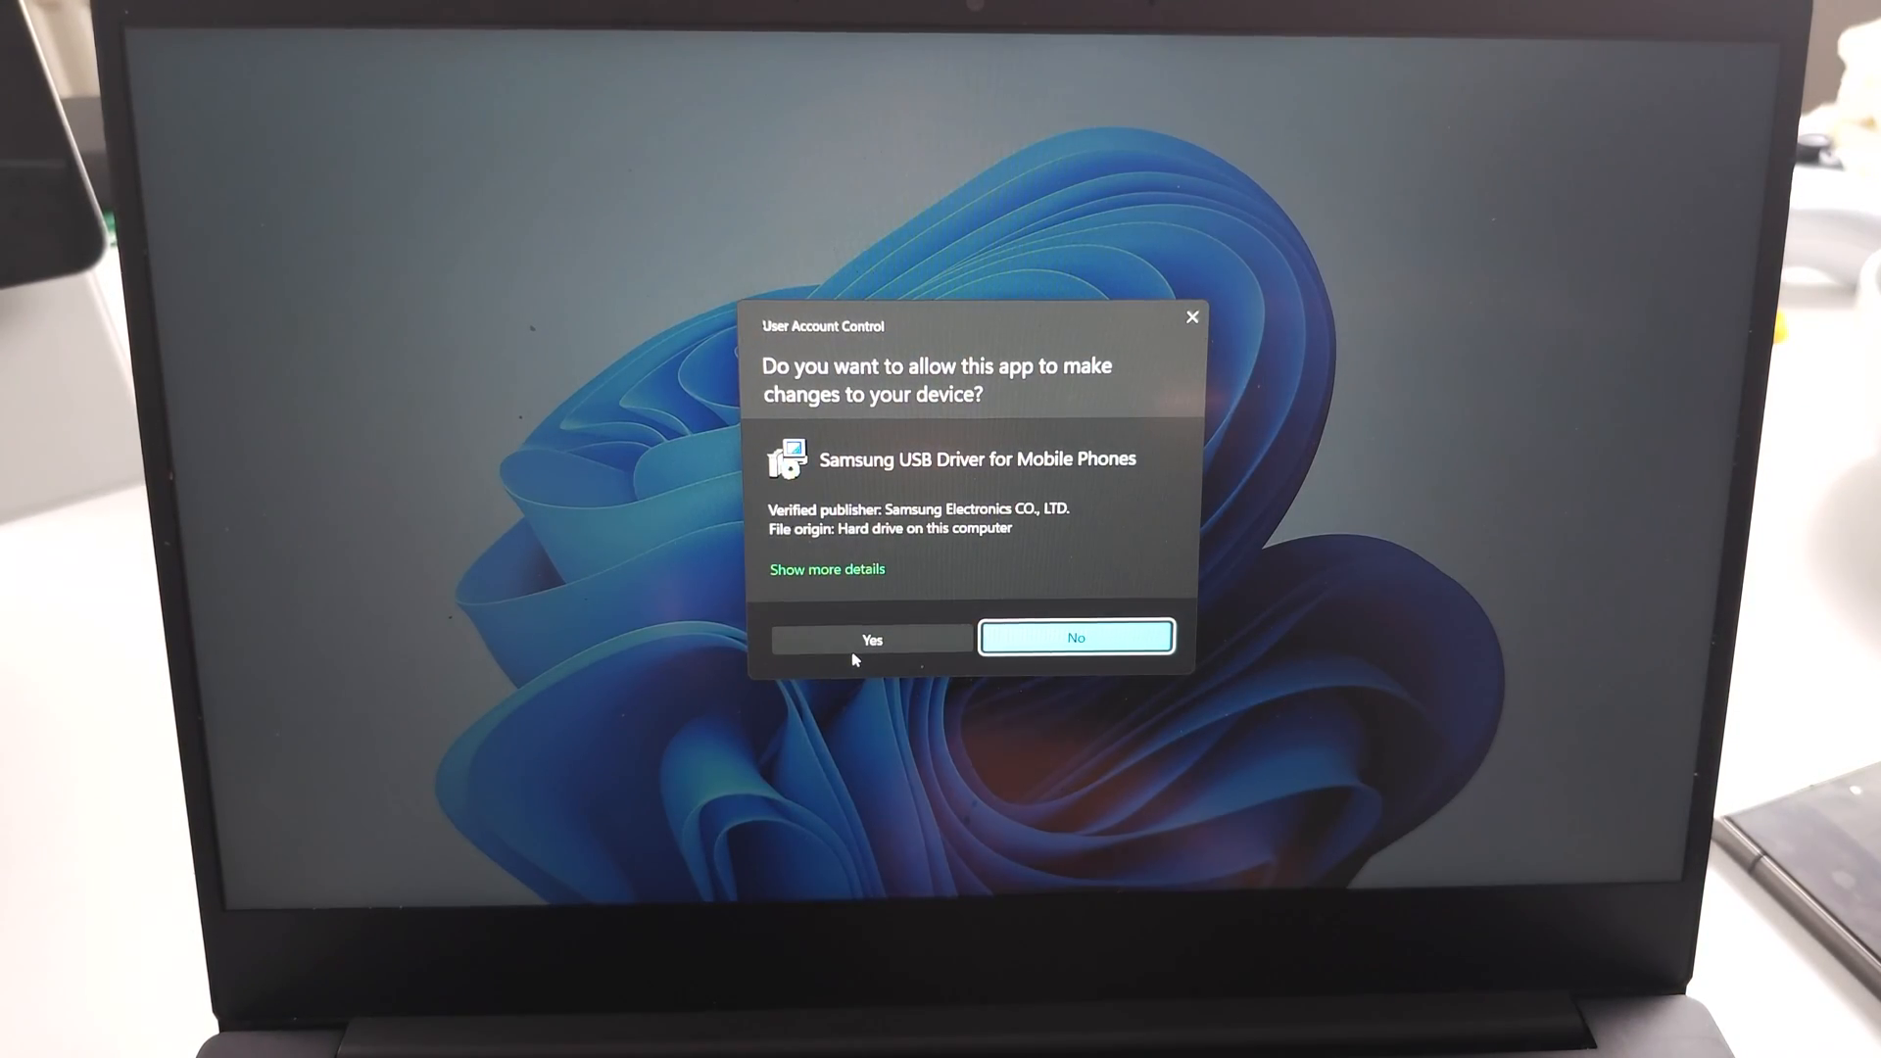